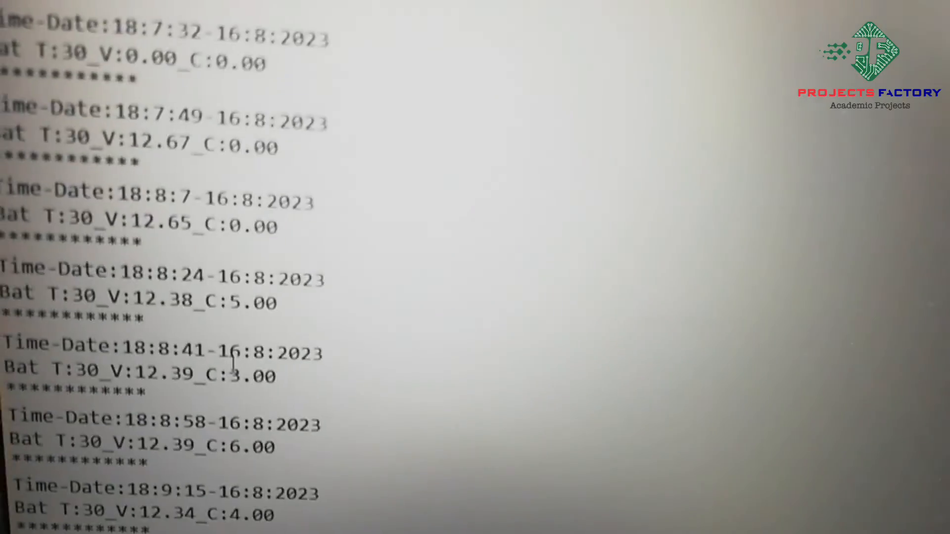
Scroll the battery log to later Time-Date and Bat entries, up to 18:10:23 with voltages near 12.36.
scroll("down", 3)
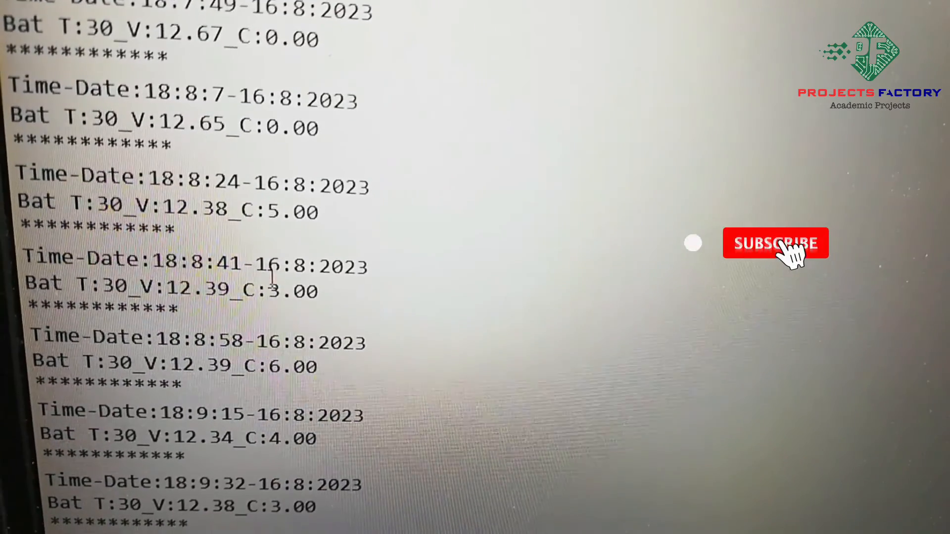
left_click(777, 243)
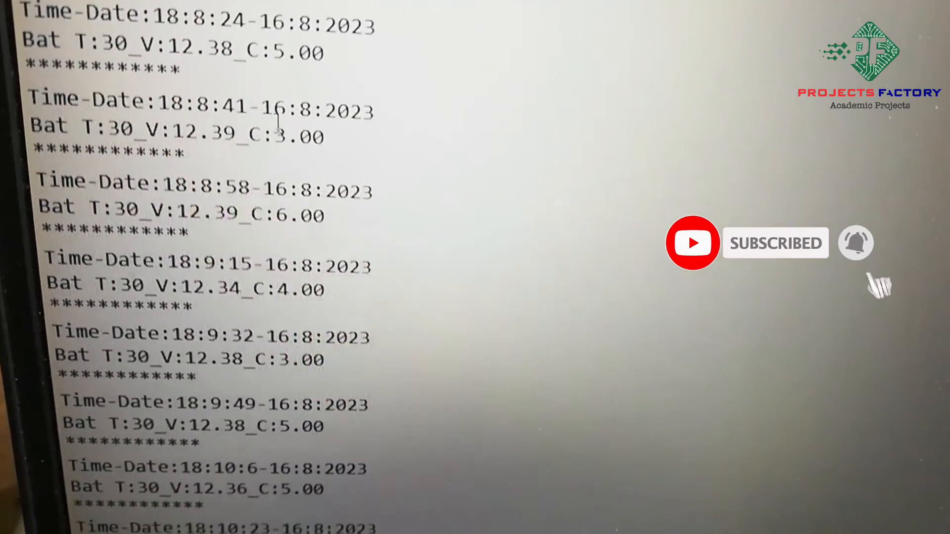